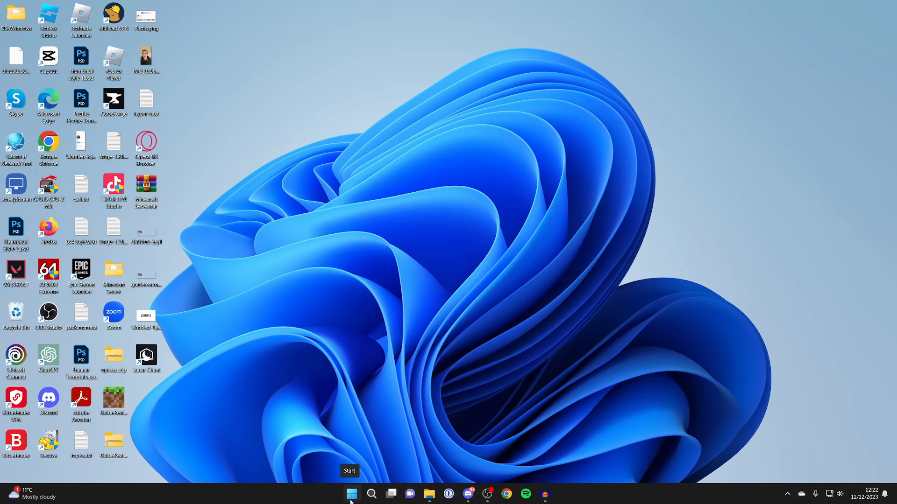
Step: Launch the Settings app from the Start menu's pinned icons
{"action": "left_click", "coordinate": [352, 494]}
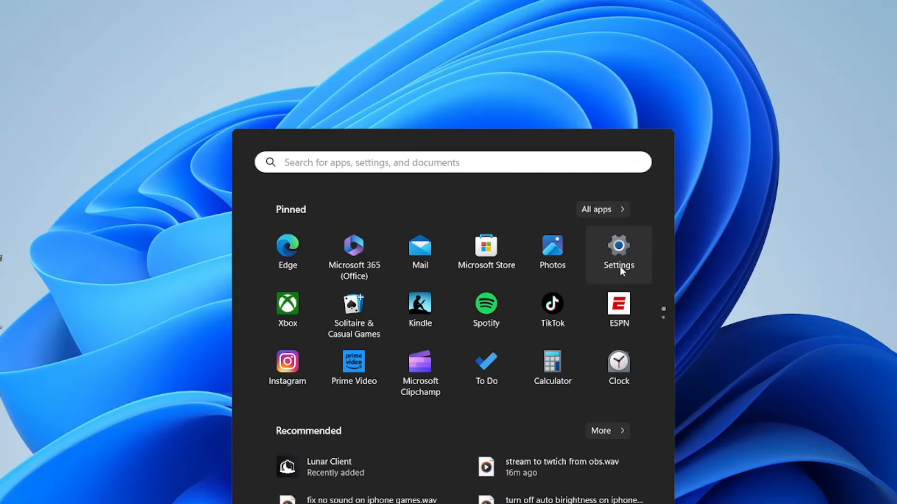
{"action": "left_click", "coordinate": [619, 251]}
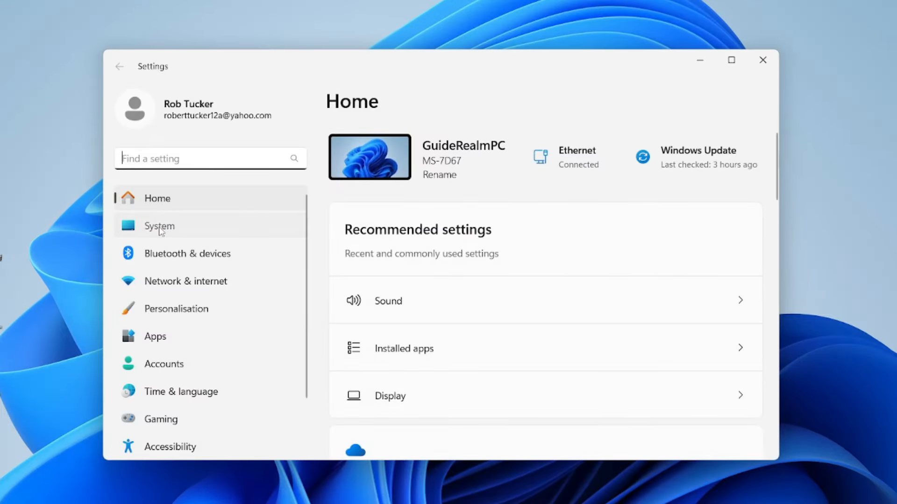
Step: Go to System › Sound and select Speakers (Realtek USB Audio) as the output device
{"action": "left_click", "coordinate": [387, 300]}
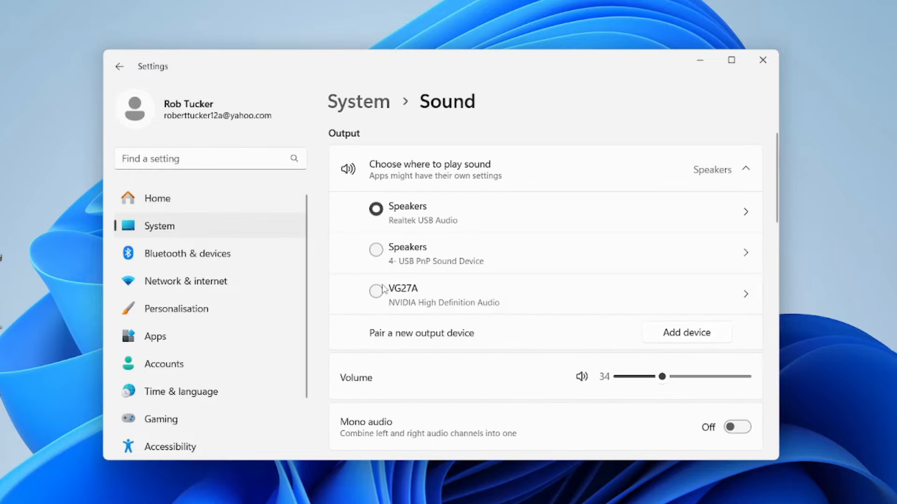
{"action": "mouse_move", "coordinate": [422, 275]}
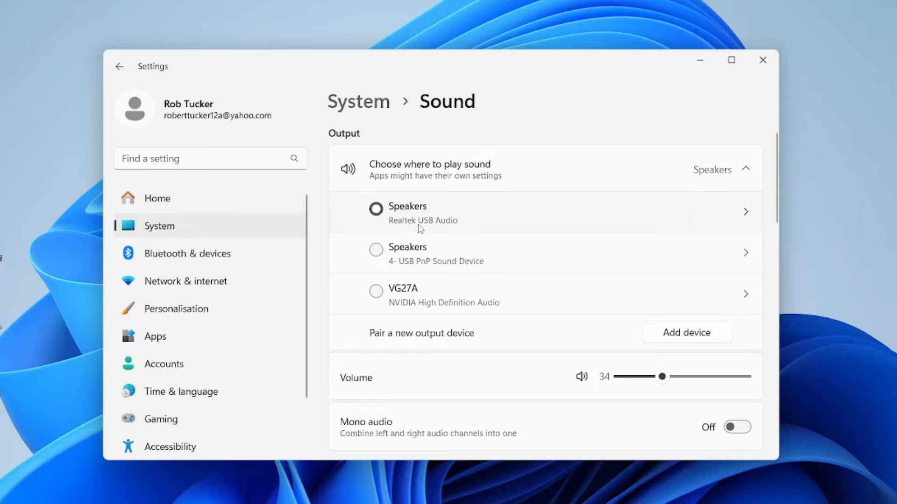
{"action": "mouse_move", "coordinate": [435, 228]}
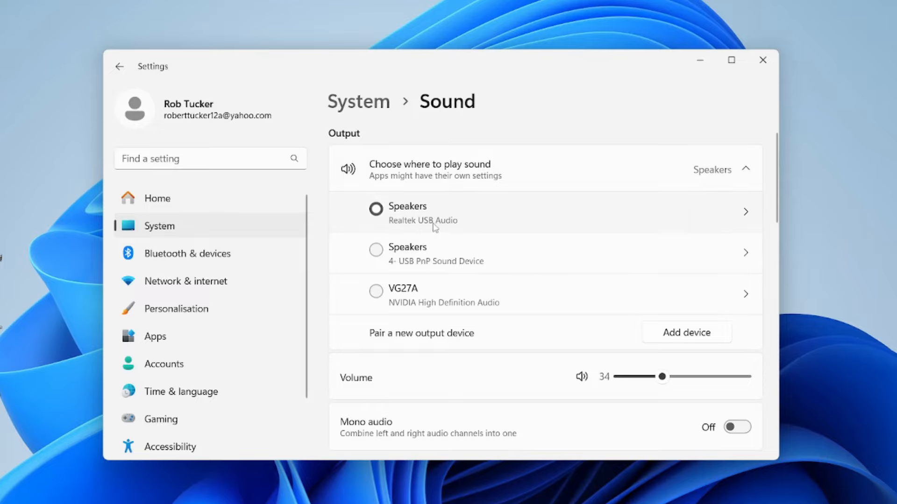
{"action": "left_click", "coordinate": [375, 208]}
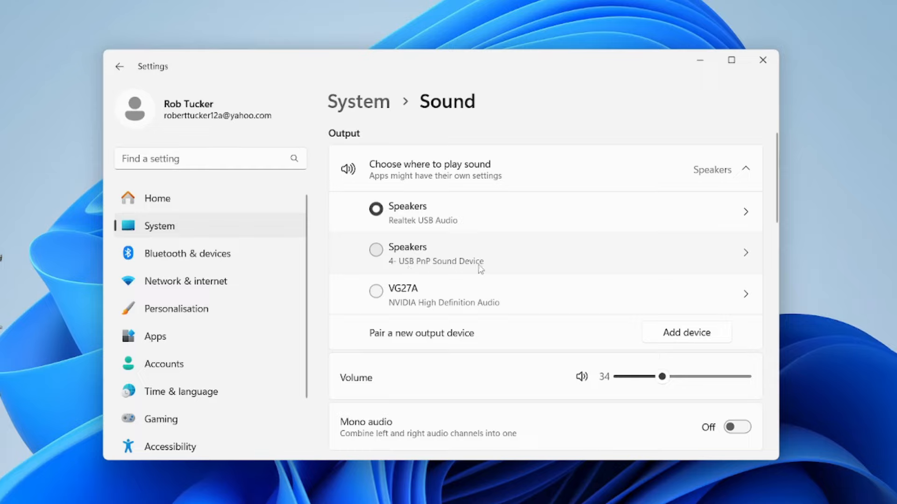
{"action": "mouse_move", "coordinate": [486, 253]}
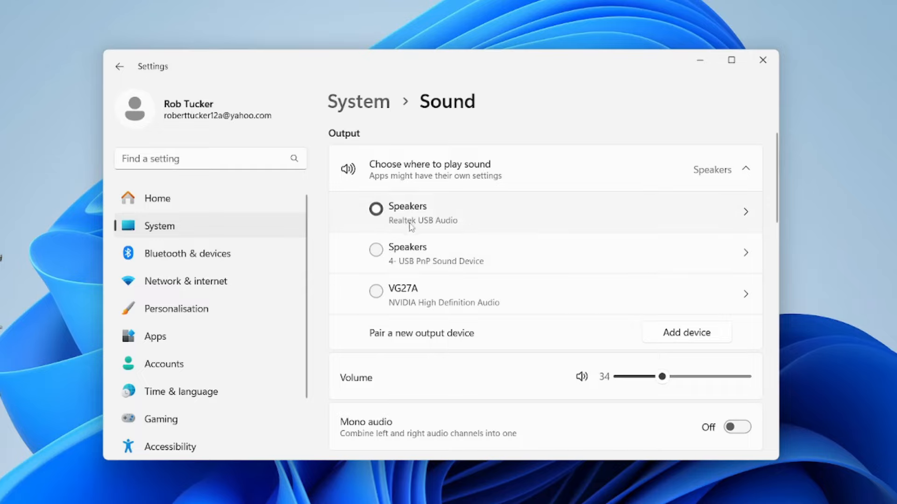
{"action": "mouse_move", "coordinate": [496, 234]}
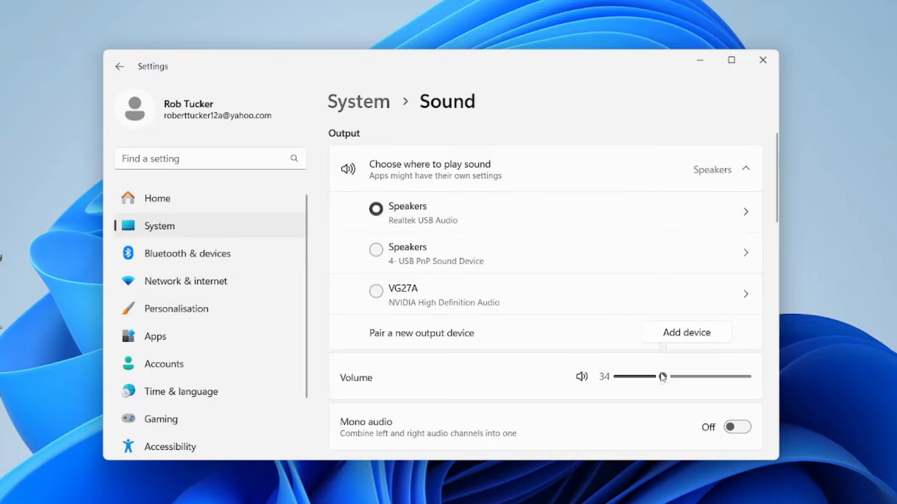
Step: Raise the output volume from 34 to 43 and minimize Settings to the desktop
{"action": "left_click_drag", "start_coordinate": [662, 376], "coordinate": [674, 376]}
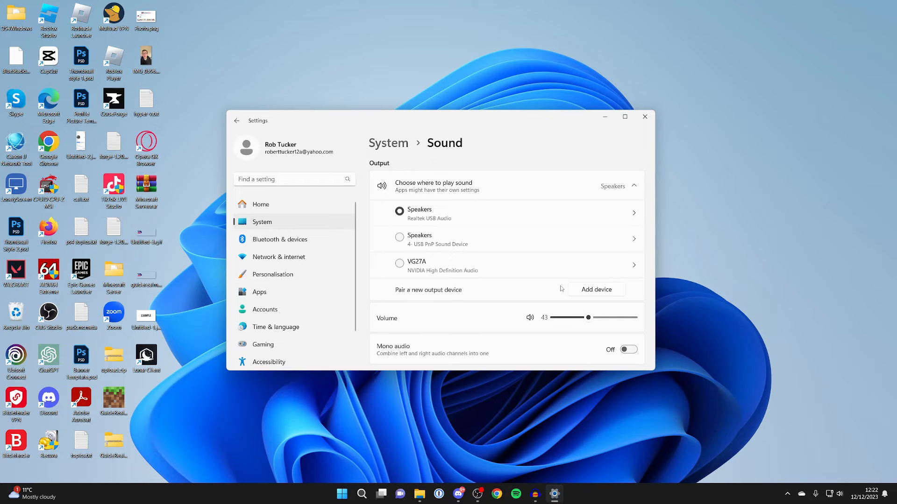
{"action": "left_click", "coordinate": [646, 116]}
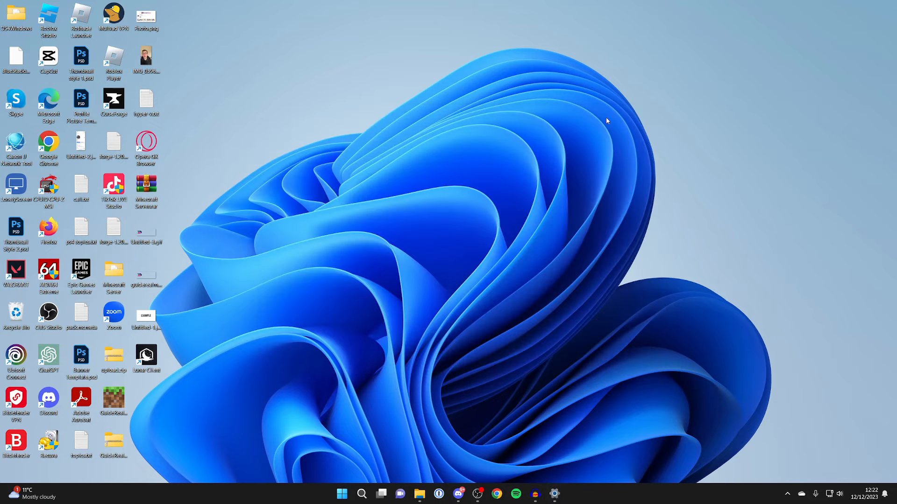